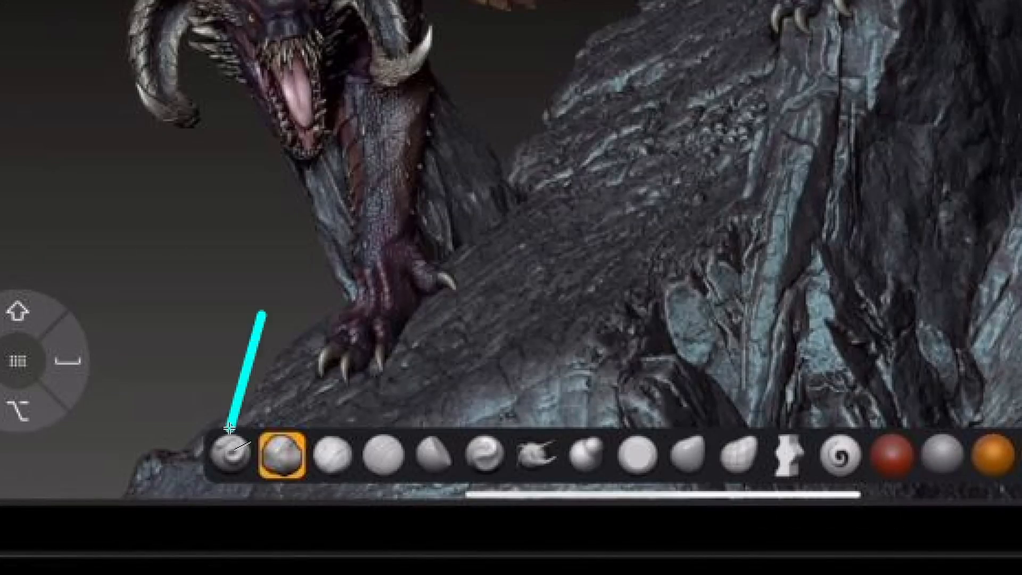
{"action": "mouse_move", "coordinate": [303, 348]}
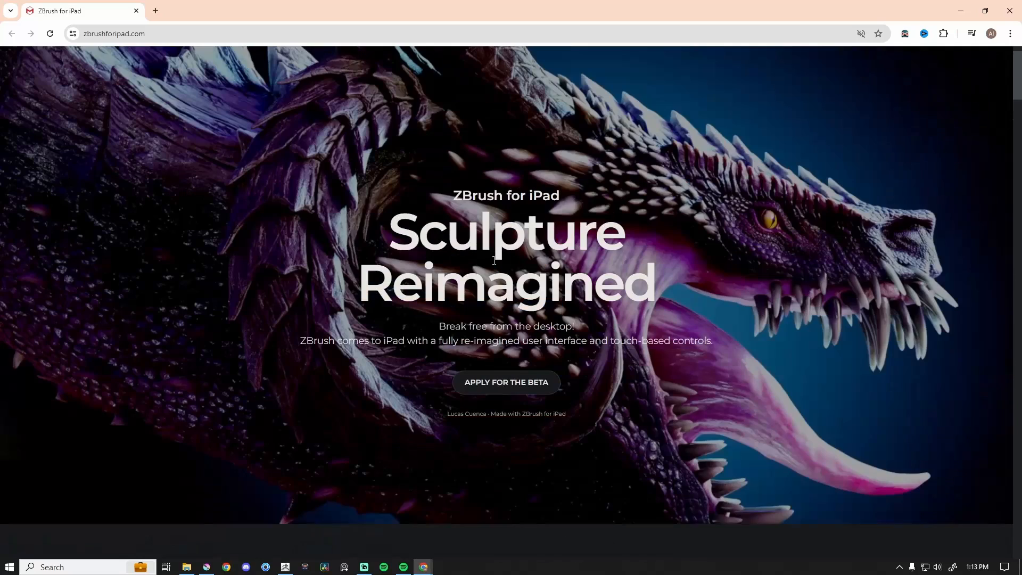
{"action": "mouse_move", "coordinate": [538, 362]}
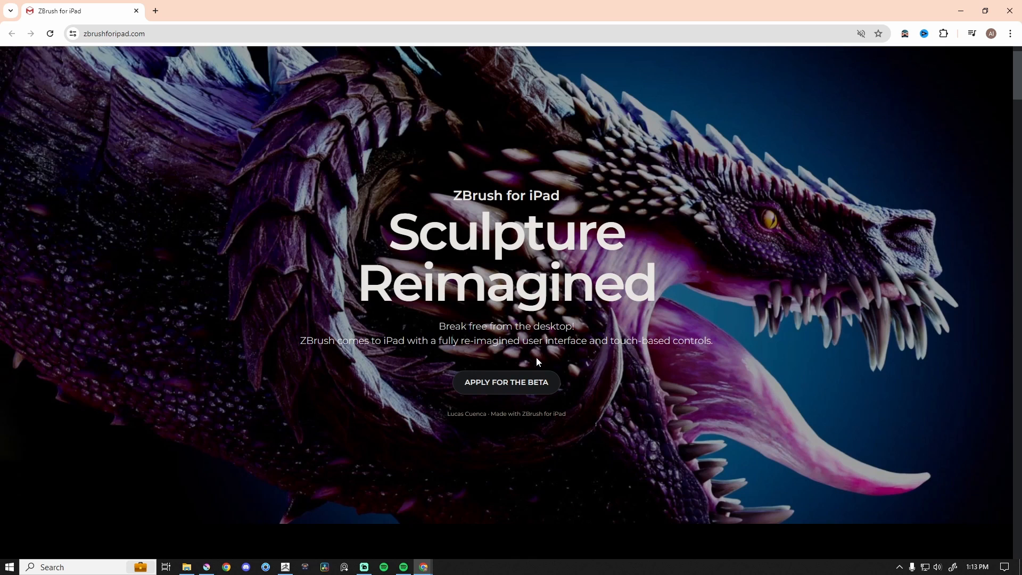
{"action": "mouse_move", "coordinate": [563, 369]}
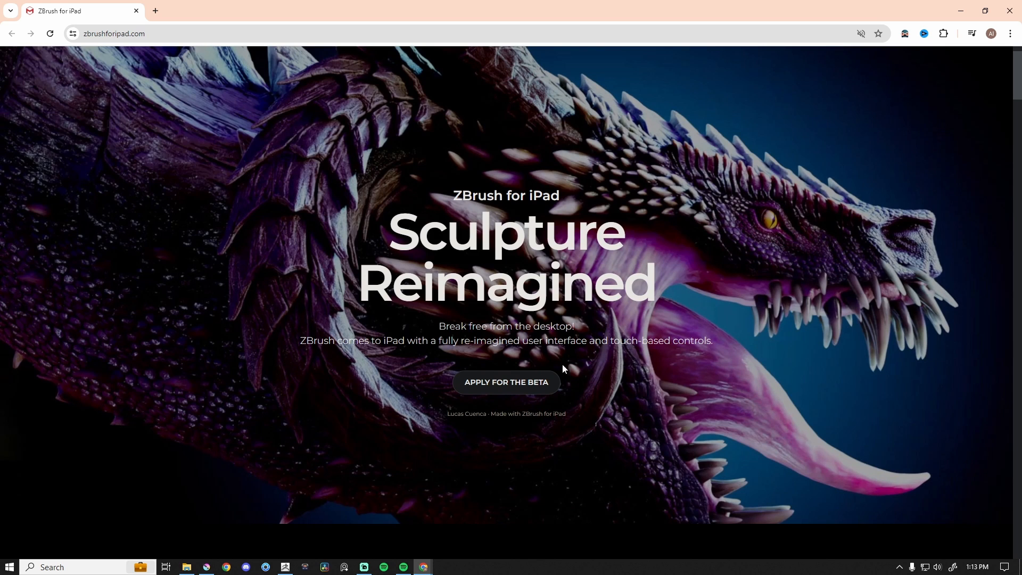
- Scroll past the brush system overview to the Frequently Asked Questions, clearing the stray text highlight
{"action": "scroll", "scroll_direction": "down", "scroll_amount": 3}
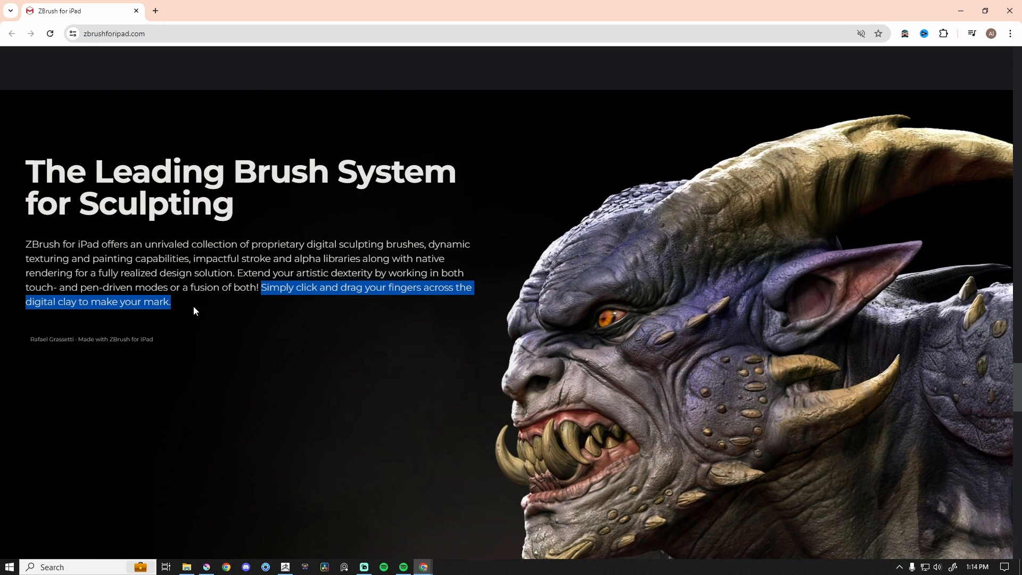
{"action": "left_click", "coordinate": [150, 288]}
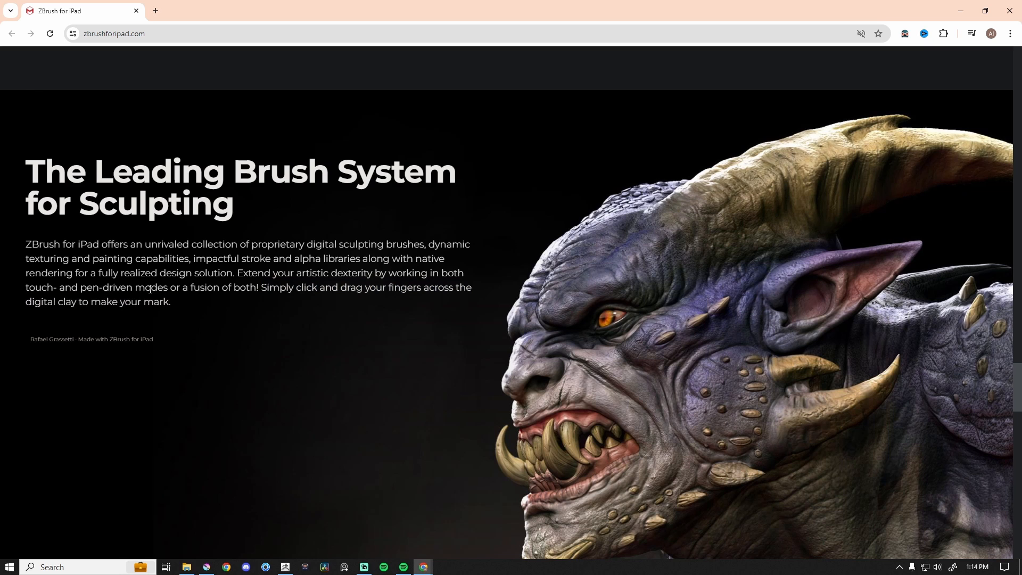
{"action": "mouse_move", "coordinate": [491, 302]}
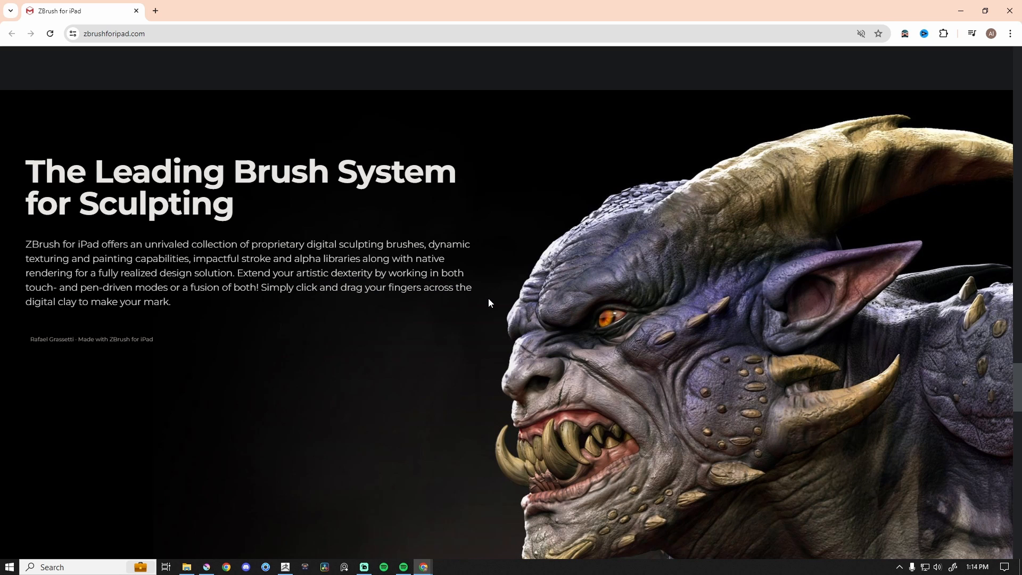
{"action": "scroll", "scroll_direction": "down", "scroll_amount": 3}
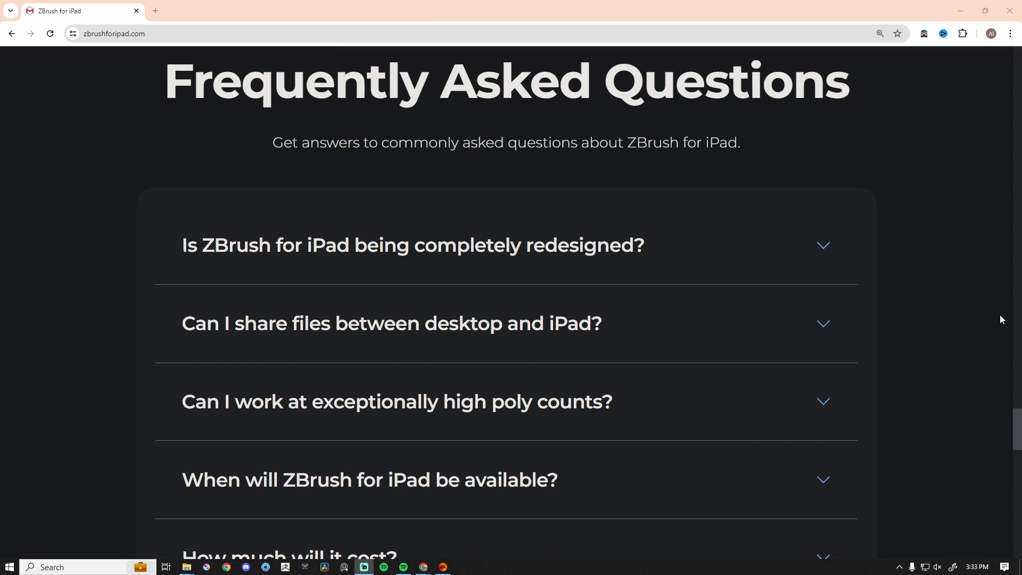
{"action": "mouse_move", "coordinate": [108, 169]}
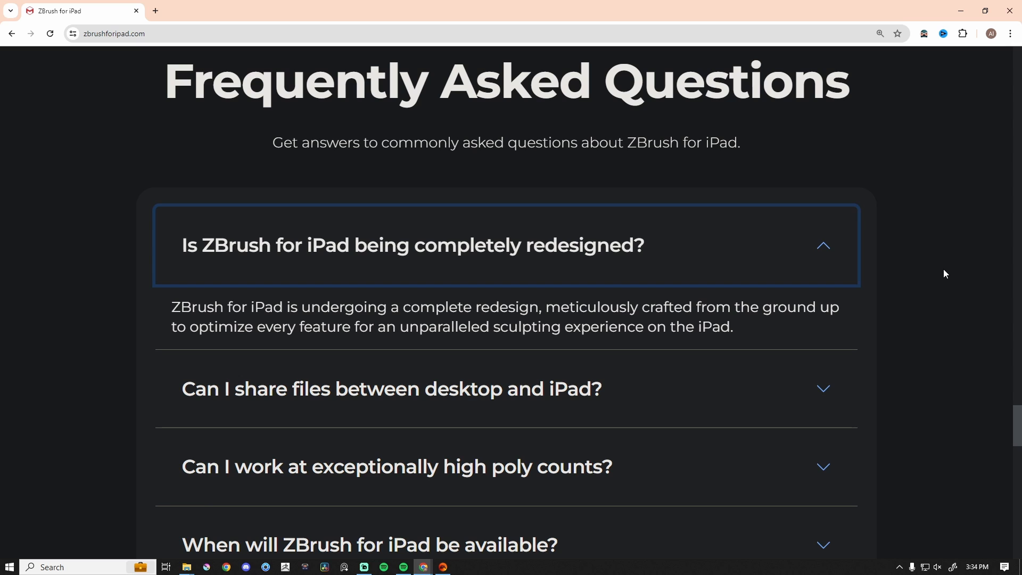
{"action": "mouse_move", "coordinate": [822, 252]}
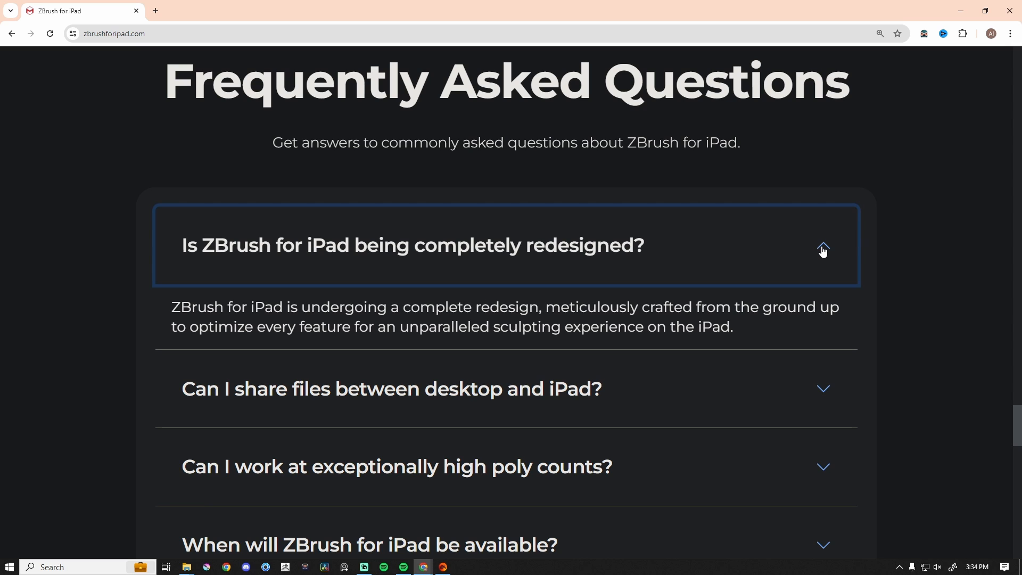
- Collapse the expanded FAQ answer about the full redesign
{"action": "left_click", "coordinate": [823, 245]}
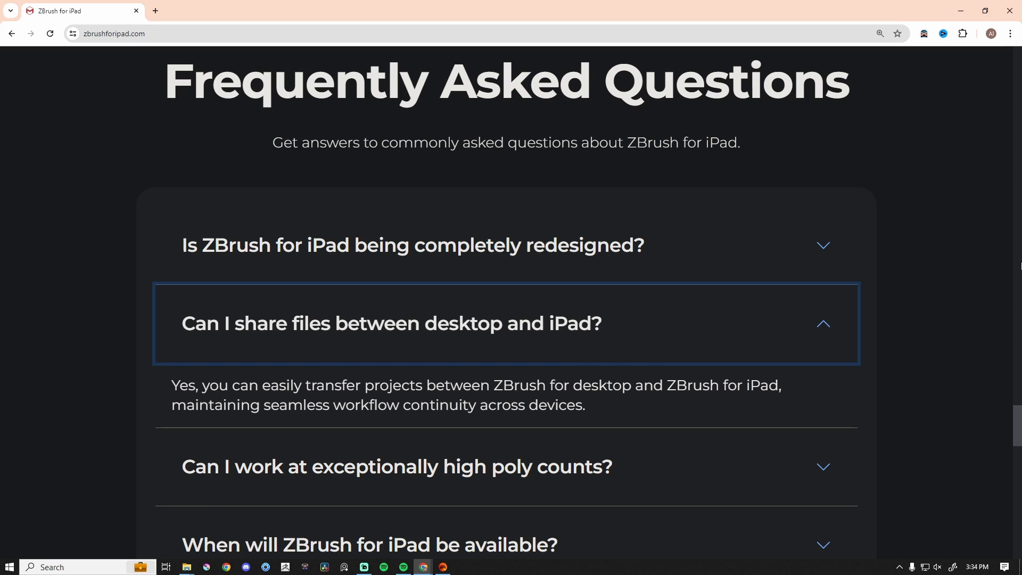
{"action": "mouse_move", "coordinate": [447, 367]}
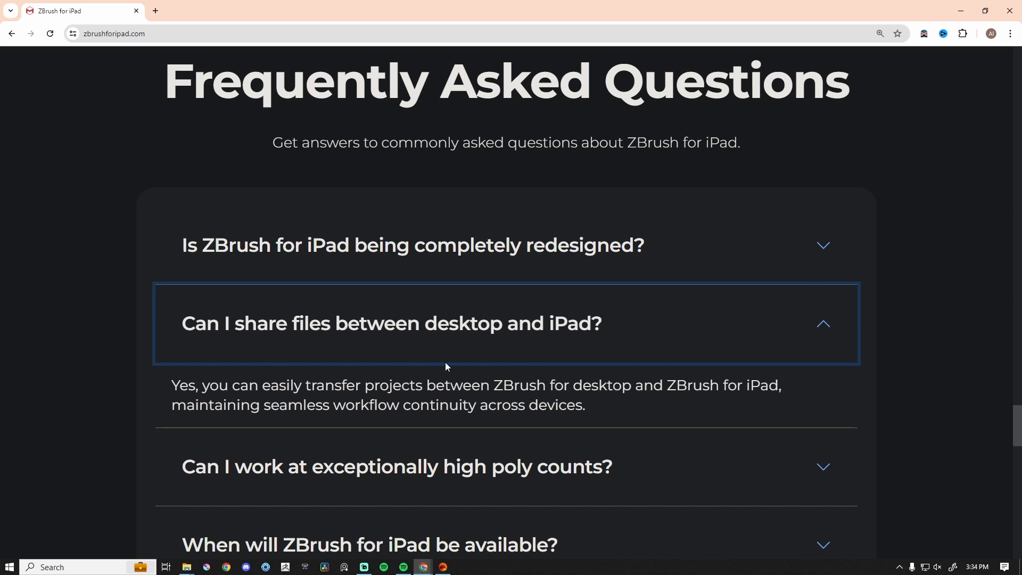
{"action": "mouse_move", "coordinate": [845, 354]}
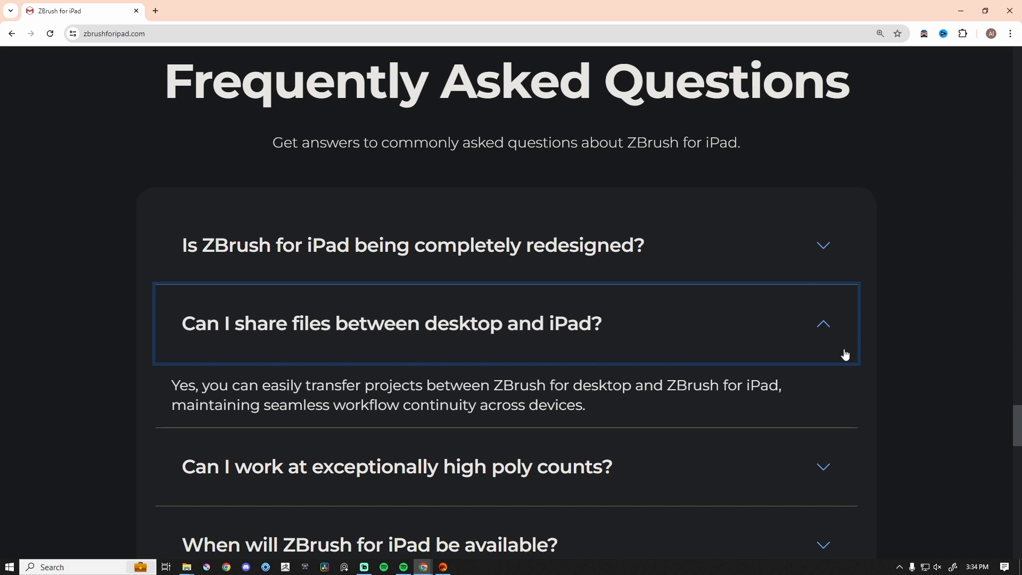
- Scroll down to the high poly counts and pricing FAQ questions
{"action": "scroll", "scroll_direction": "down", "scroll_amount": 3}
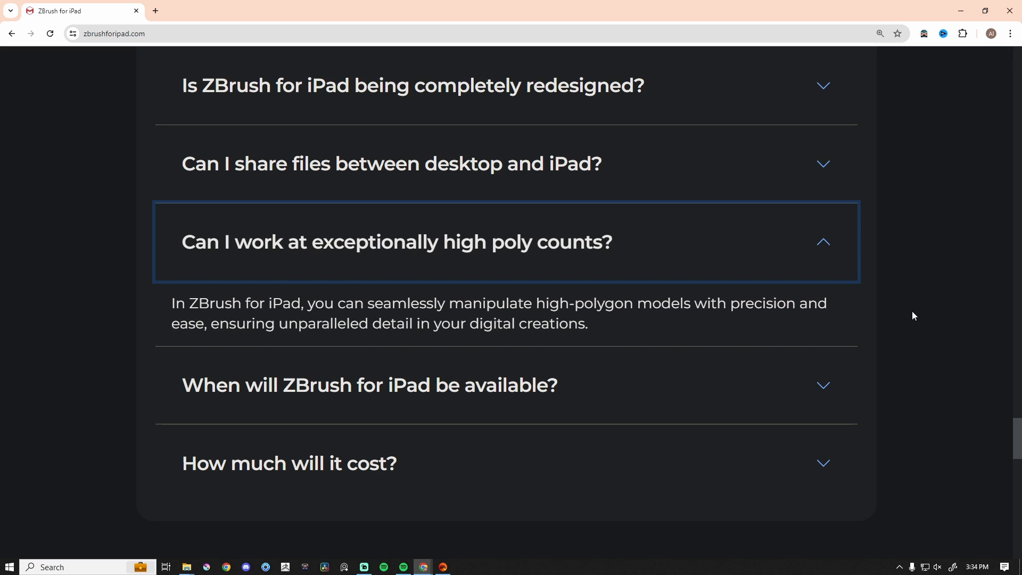
{"action": "mouse_move", "coordinate": [589, 241]}
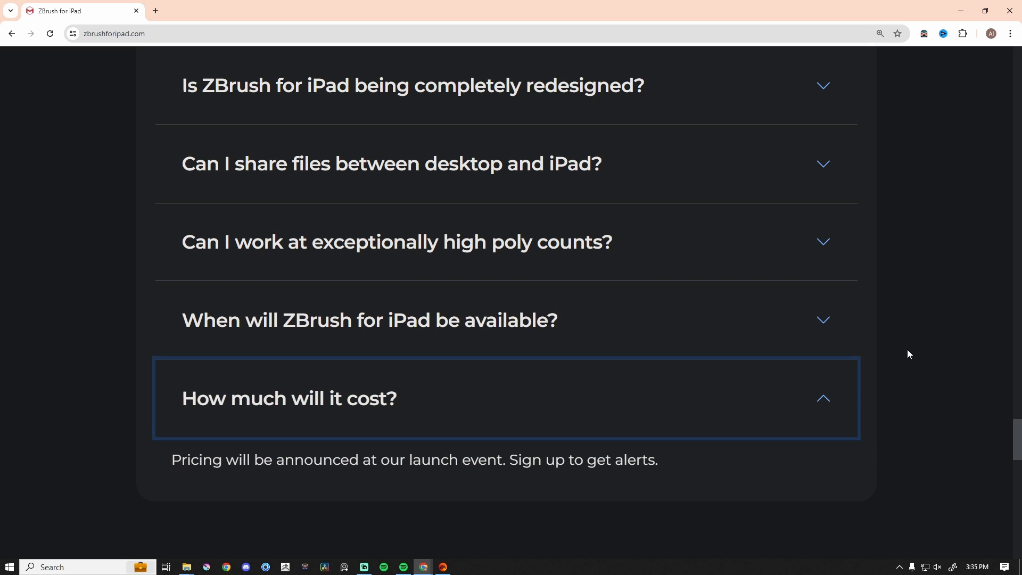
{"action": "mouse_move", "coordinate": [888, 394]}
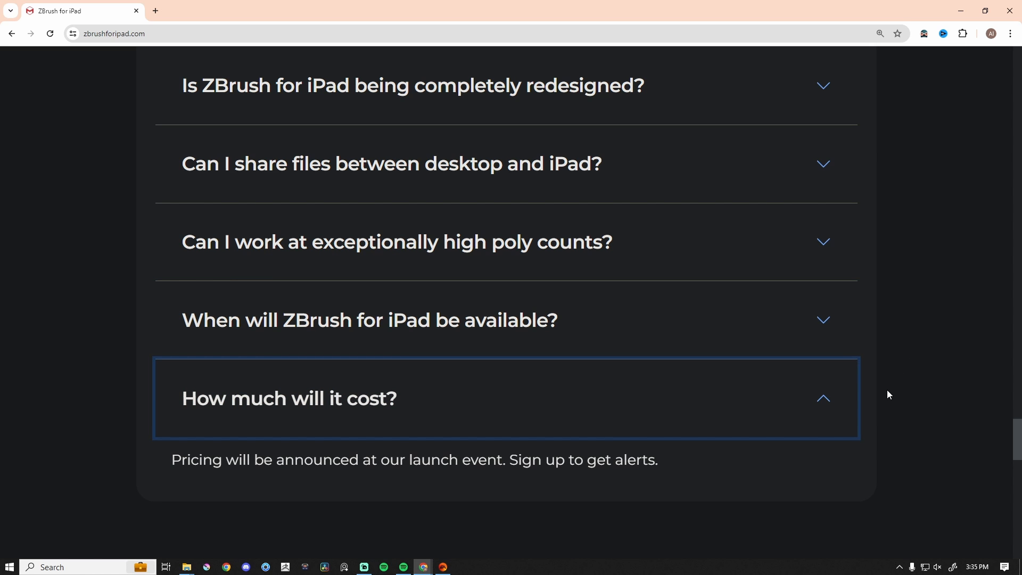